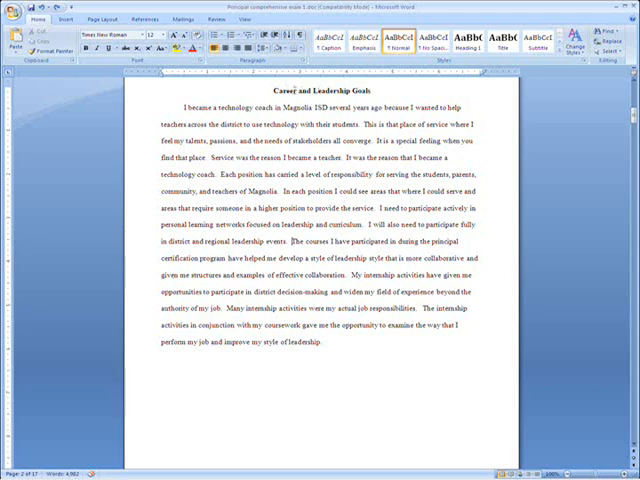
- Select the title 'Career and leadership Goals' and browse the Font list for a heavy sans-serif
double_click(280, 88)
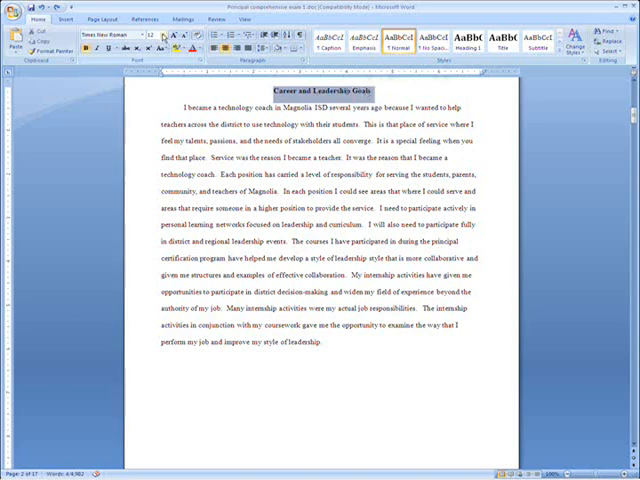
left_click(160, 38)
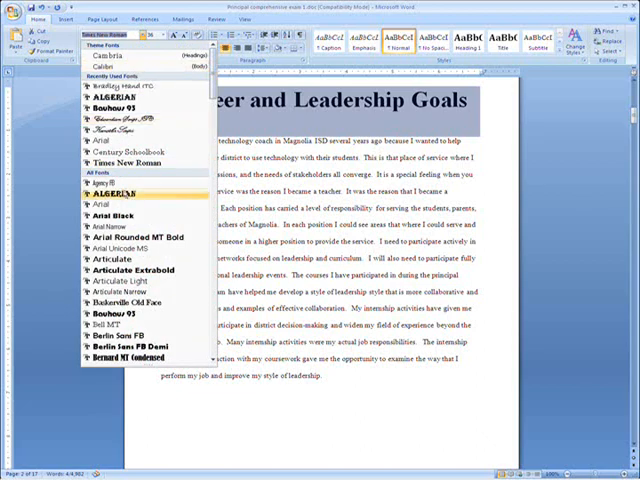
mouse_move(108, 312)
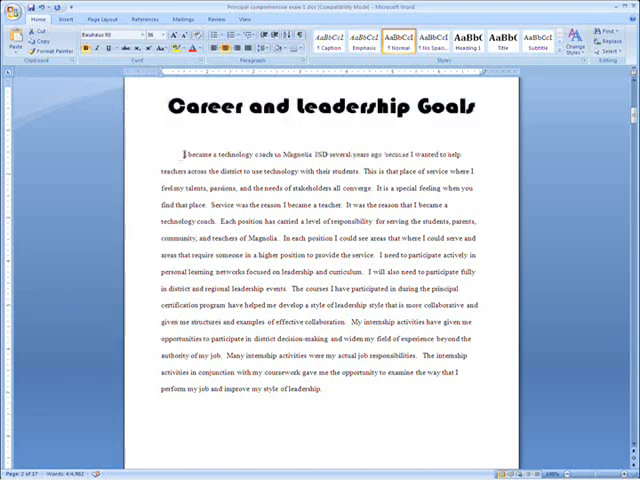
- Give the first sentence a larger bold italic decorative font
left_click_drag(176, 152, 336, 152)
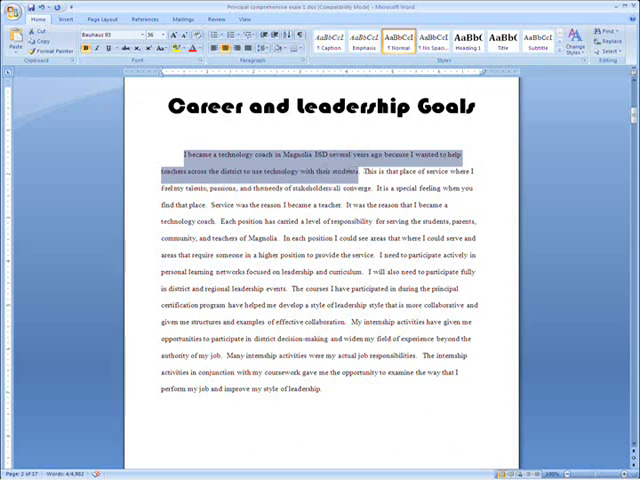
left_click(96, 36)
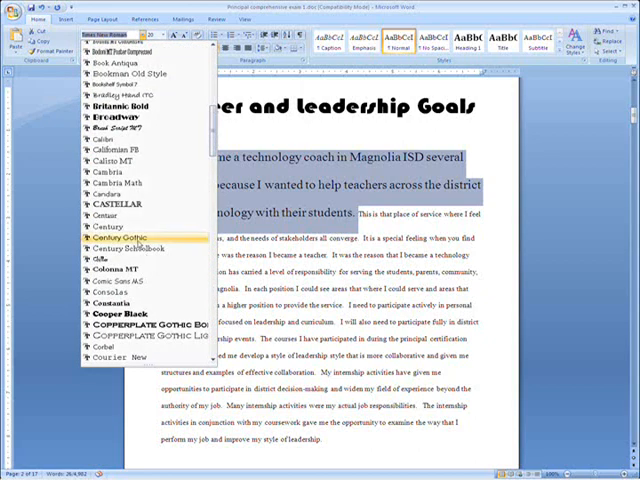
left_click(120, 248)
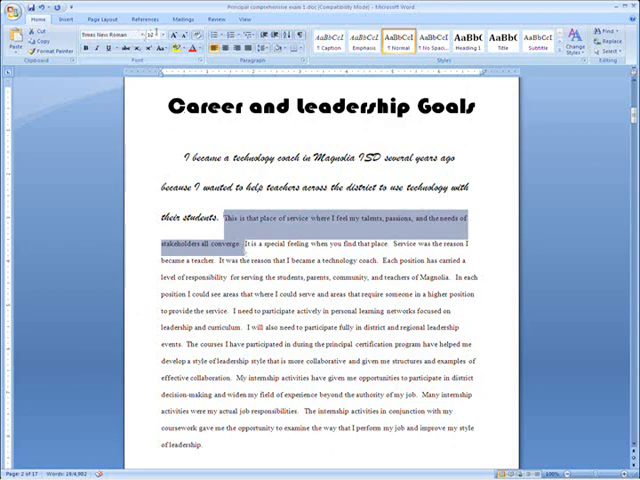
- Give the sentence beginning 'This is that place of service' a large Old English blackletter font
left_click(152, 36)
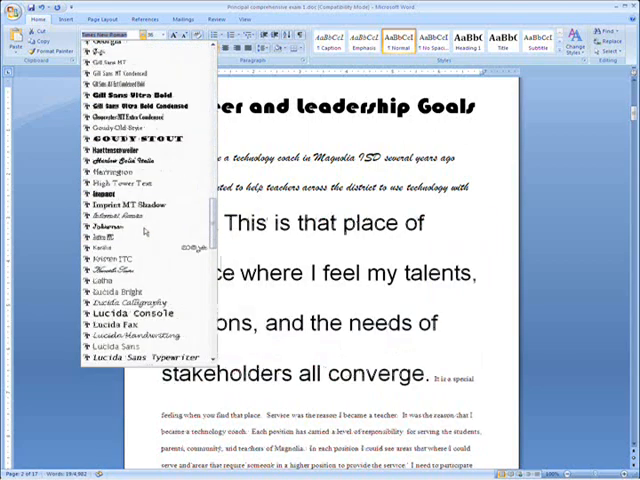
scroll("down", 3)
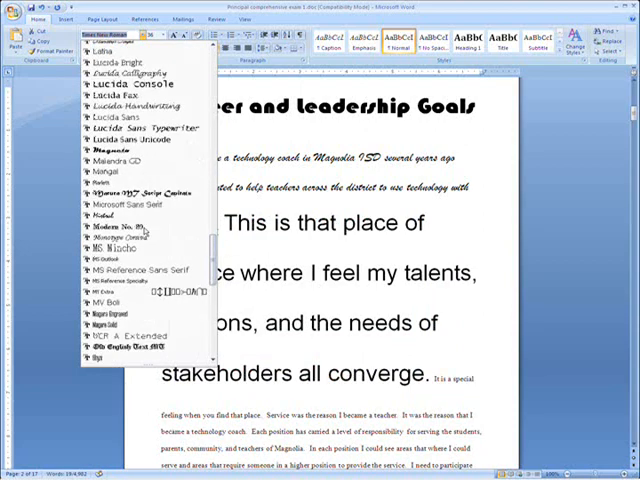
scroll("down", 3)
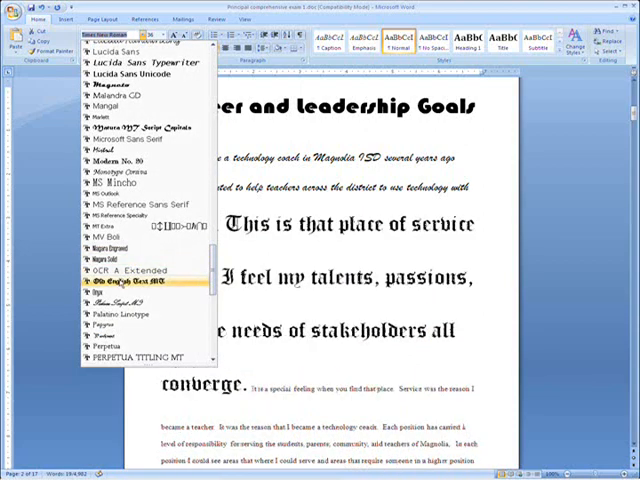
left_click(116, 290)
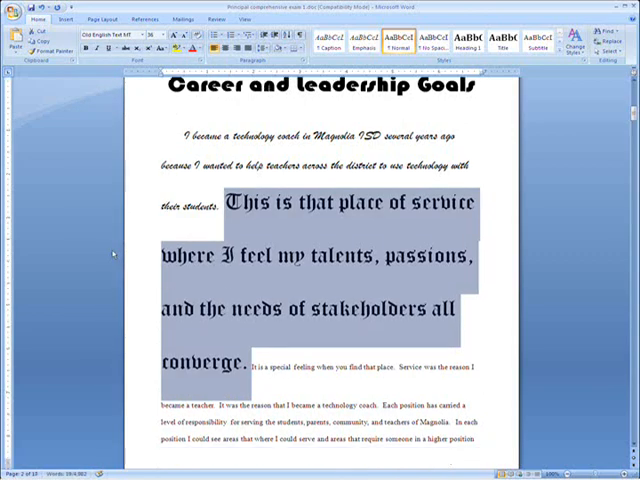
scroll("down", 3)
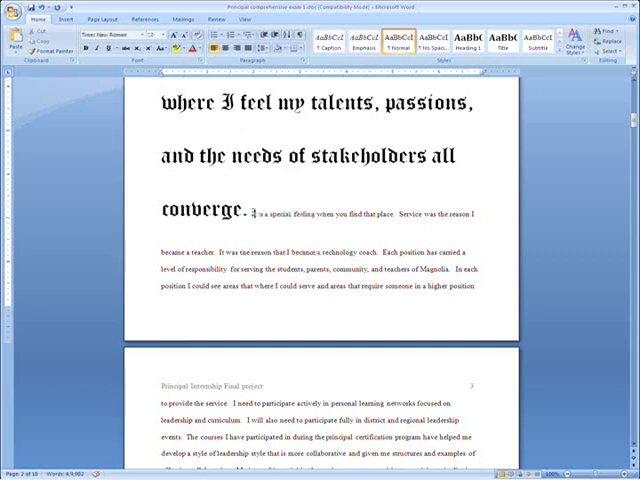
- Make the third sentence bold italic and style 'Service was the reason I became a teacher.' in a coloured script font
left_click_drag(252, 212, 342, 212)
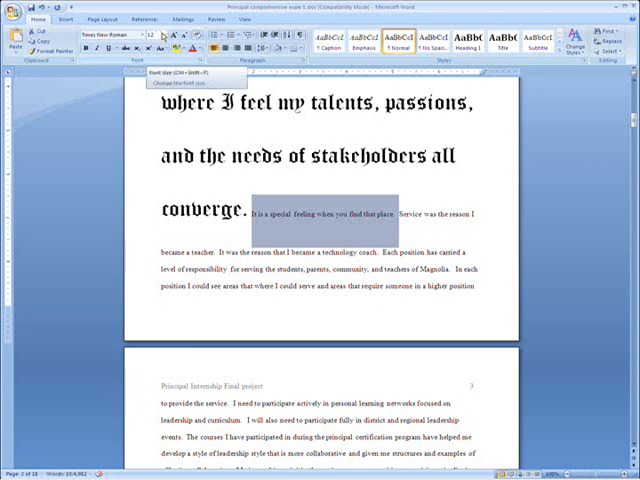
left_click(160, 36)
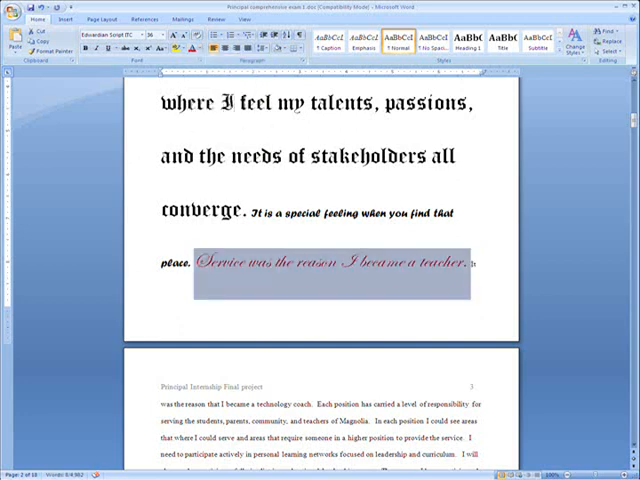
left_click(200, 40)
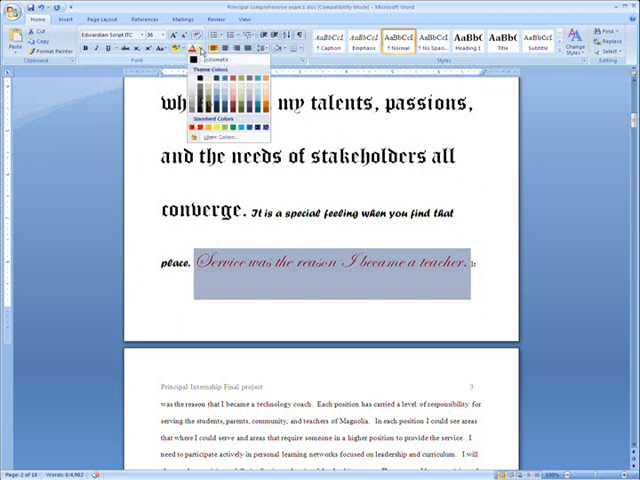